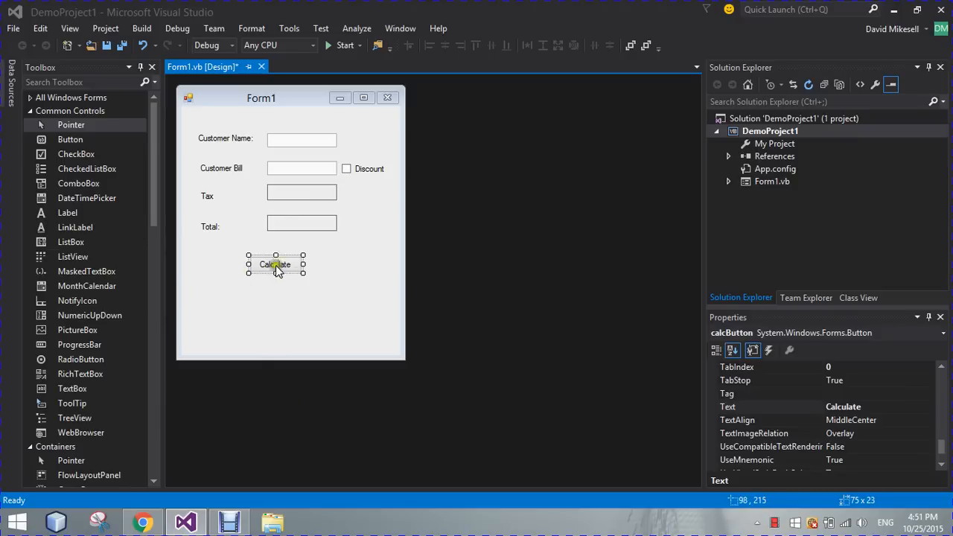
Step: Check the Customer Bill and Total boxes, then generate the Calculate button's Click handler
left_click(301, 139)
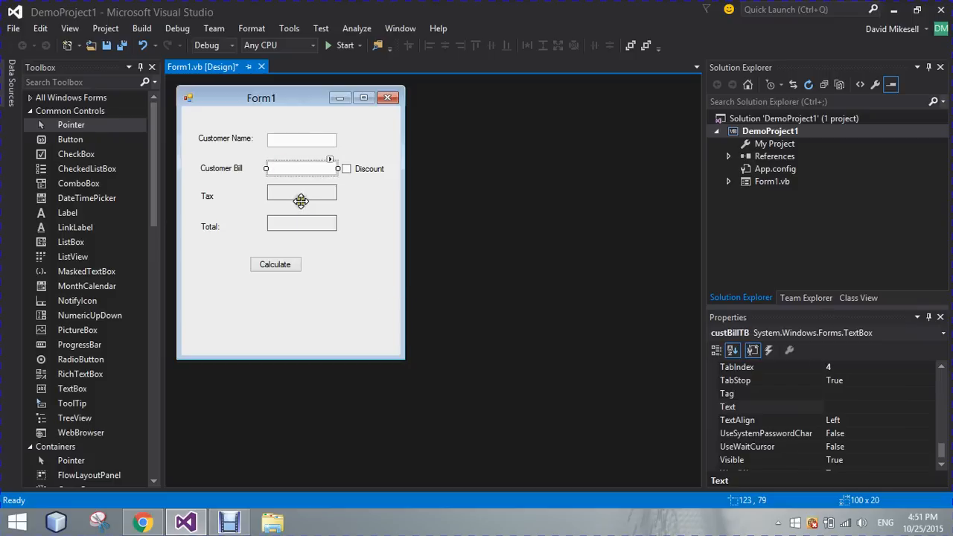
left_click(301, 222)
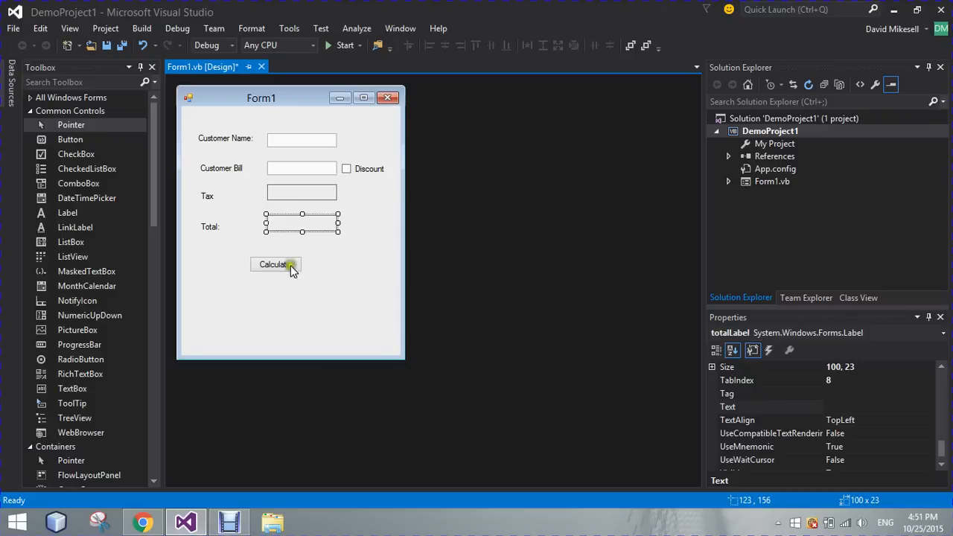
mouse_move(294, 282)
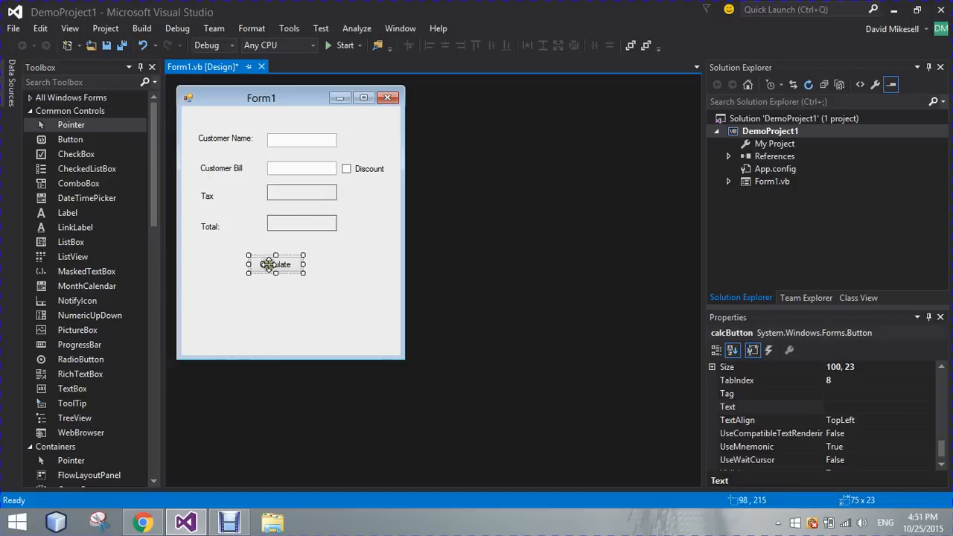
double_click(275, 265)
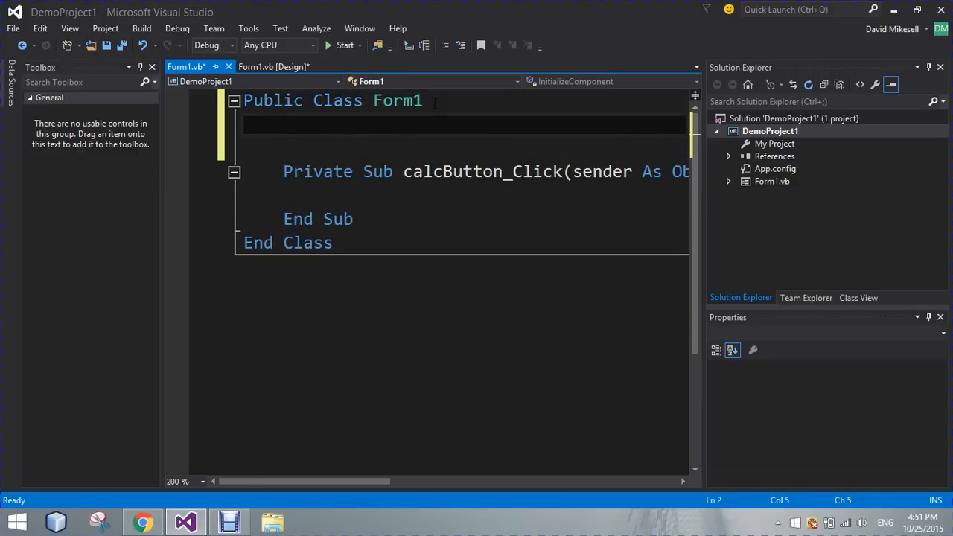
Step: Write 'Dim bill As Double', 'Dim tax As Double = 0.07' and 'Dim total As Double' with IntelliSense
type("Di")
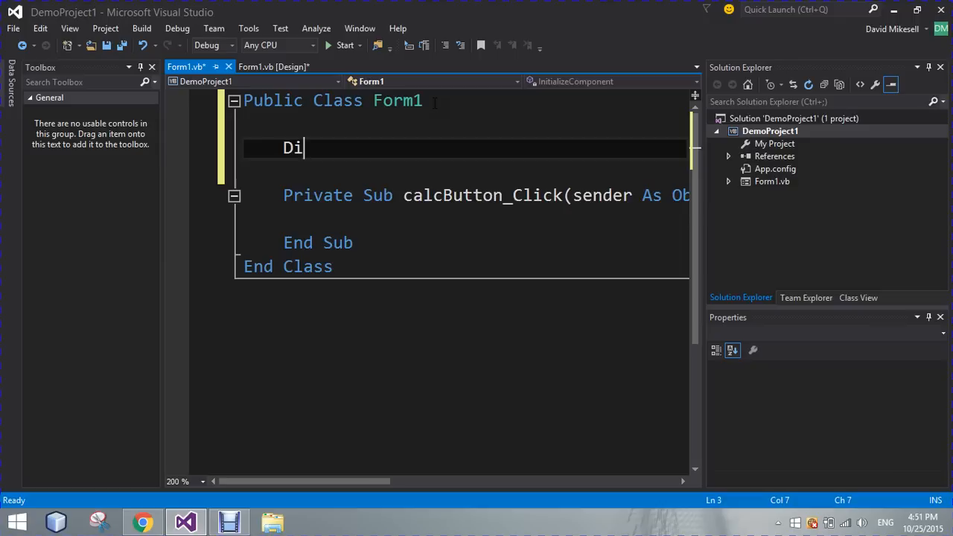
type("m bill As Double")
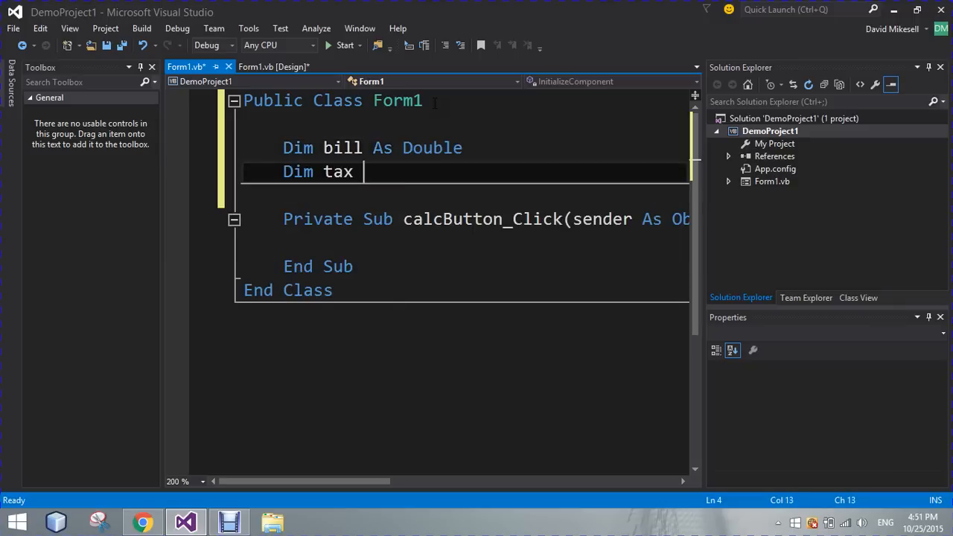
type("As Double =")
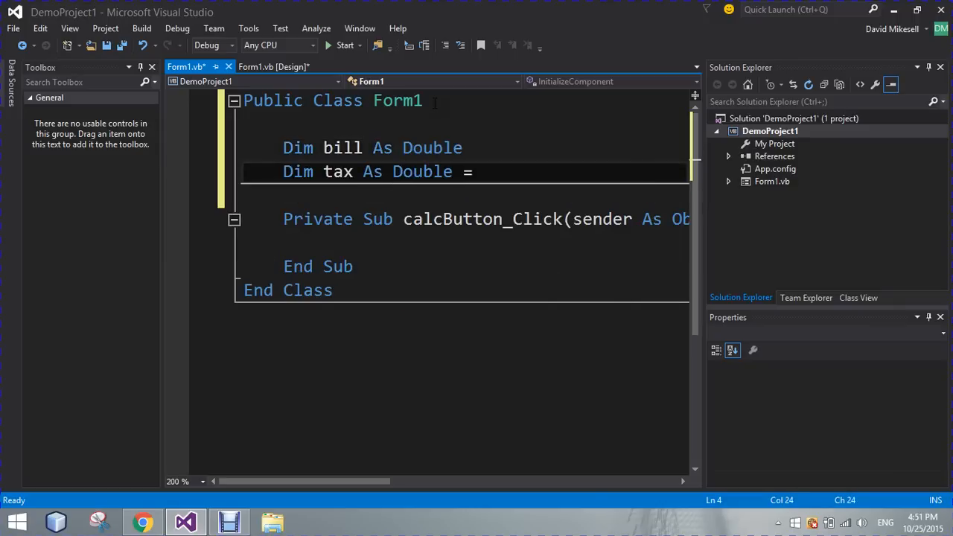
type("0,")
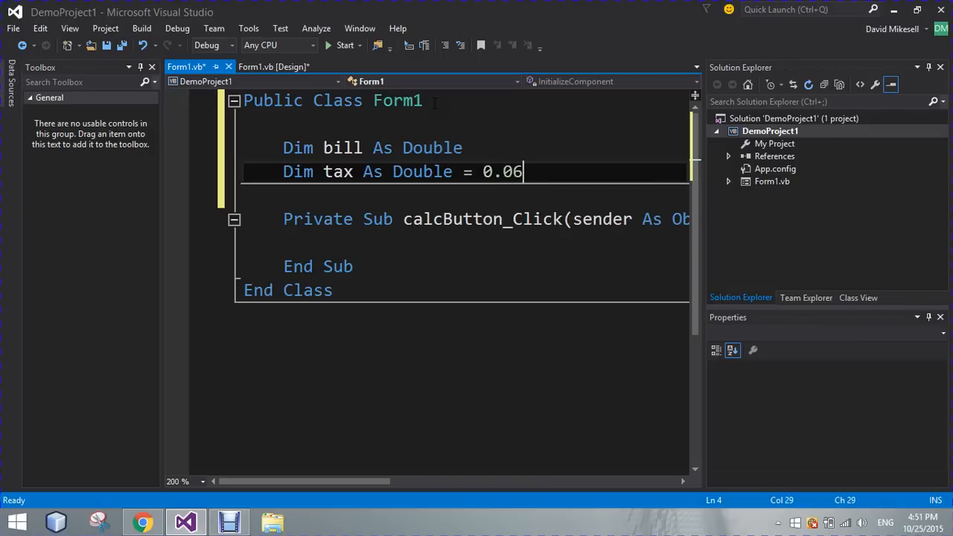
type("D")
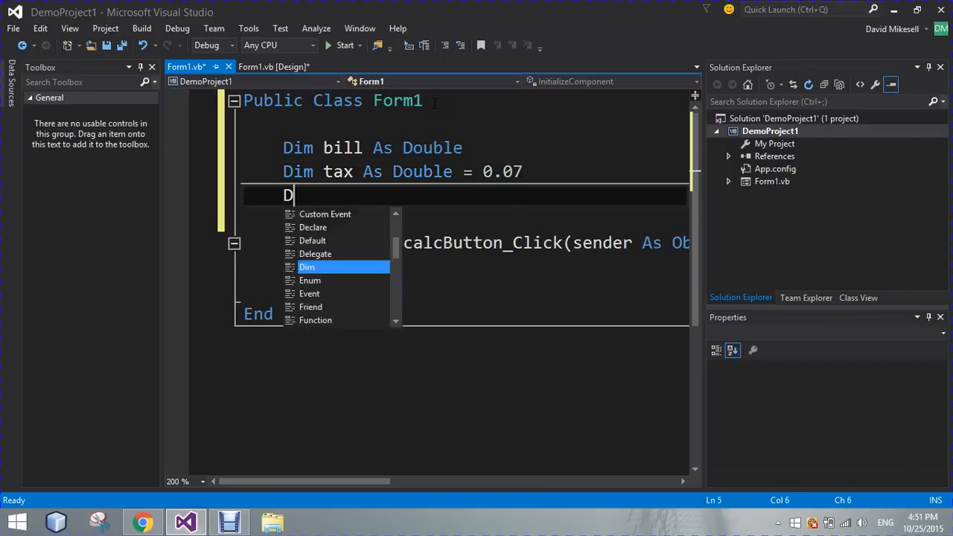
type("im total As Double")
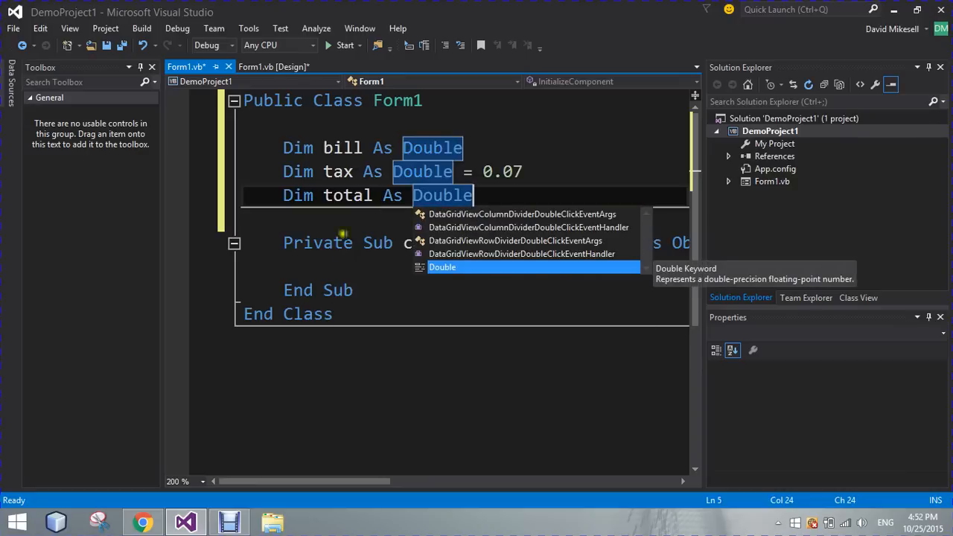
type("Dim name As")
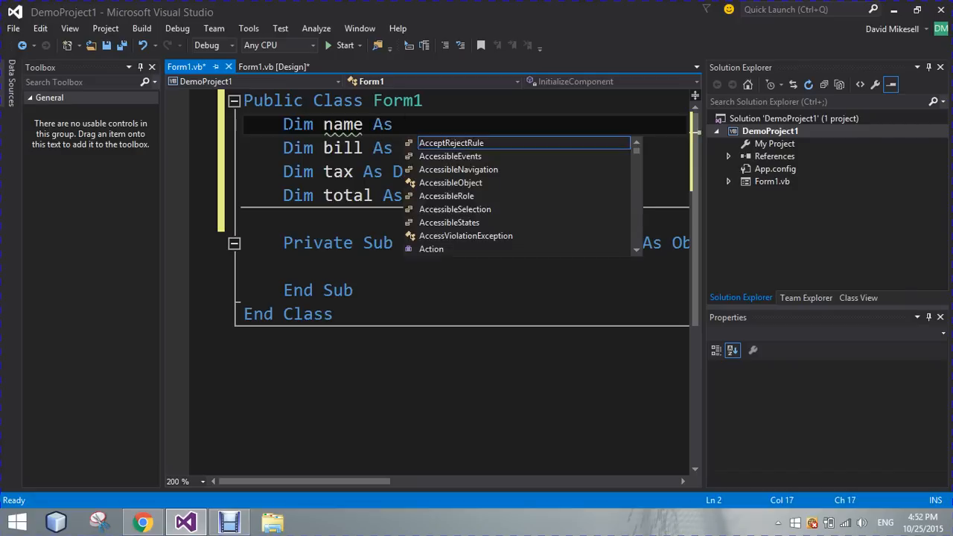
Step: Finish the top line as 'Dim customer As String' and select the name customer
type("String")
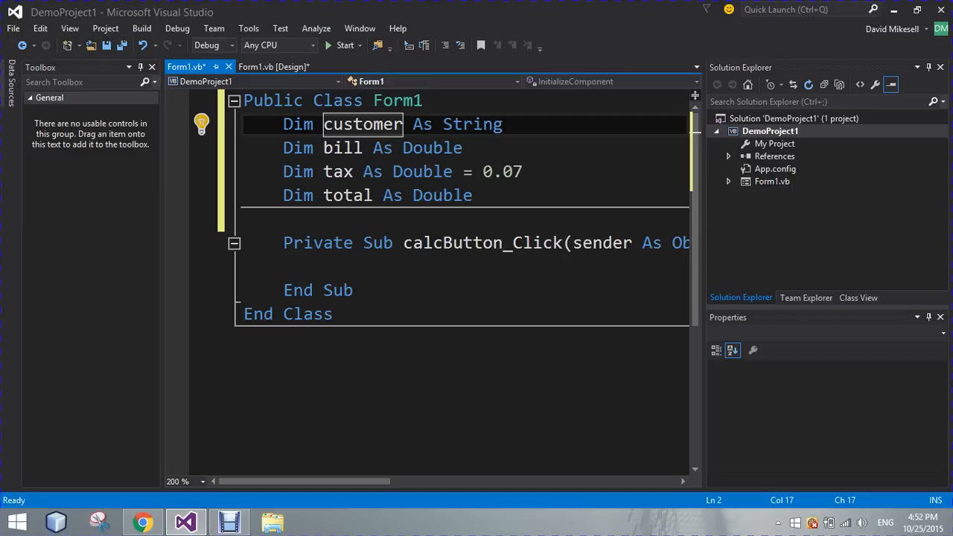
double_click(362, 124)
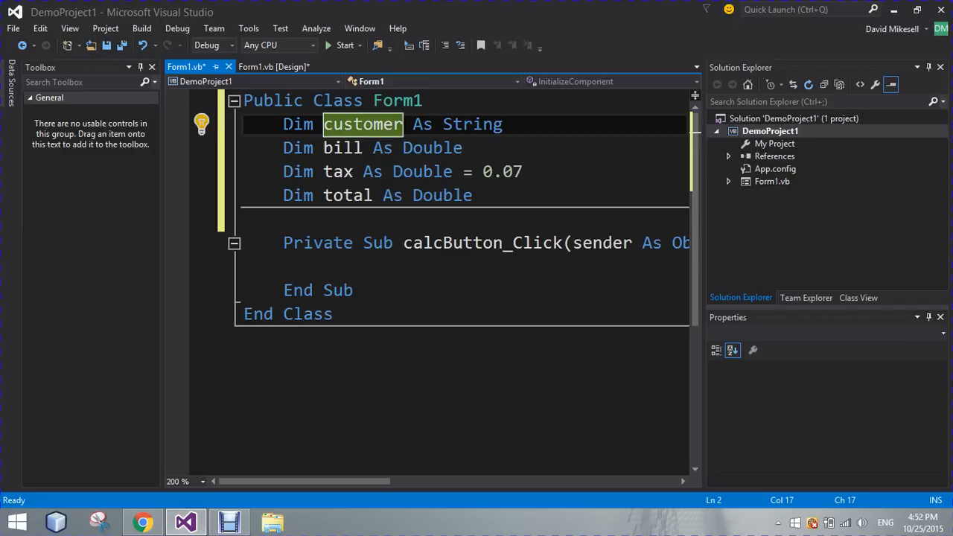